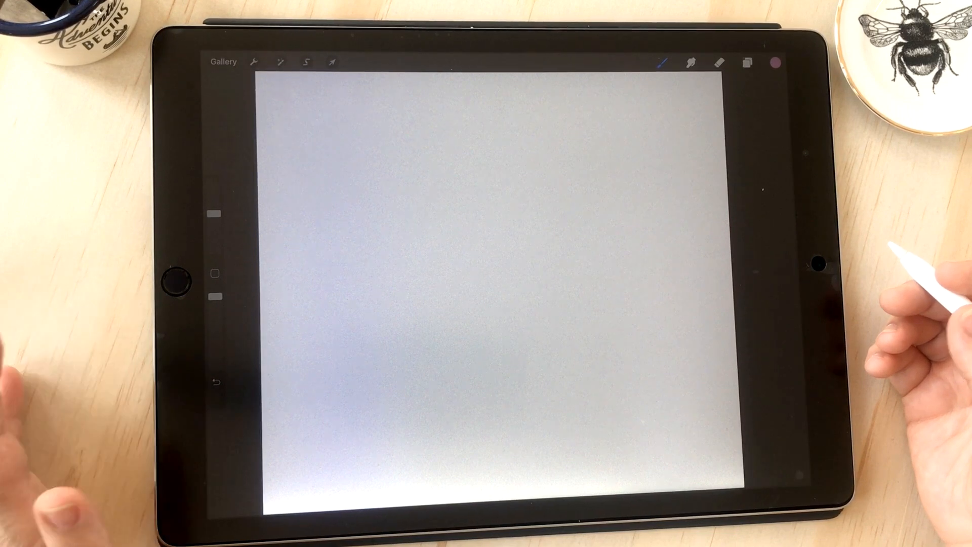
- View the Colours panel, check the Layers list, then return to the colour disc
{"action": "left_click", "coordinate": [775, 62]}
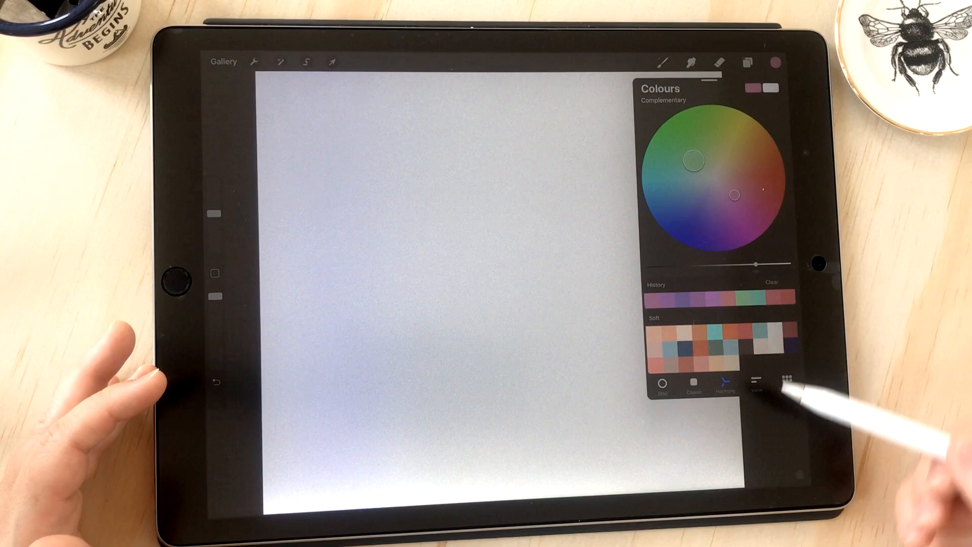
{"action": "left_click", "coordinate": [748, 62]}
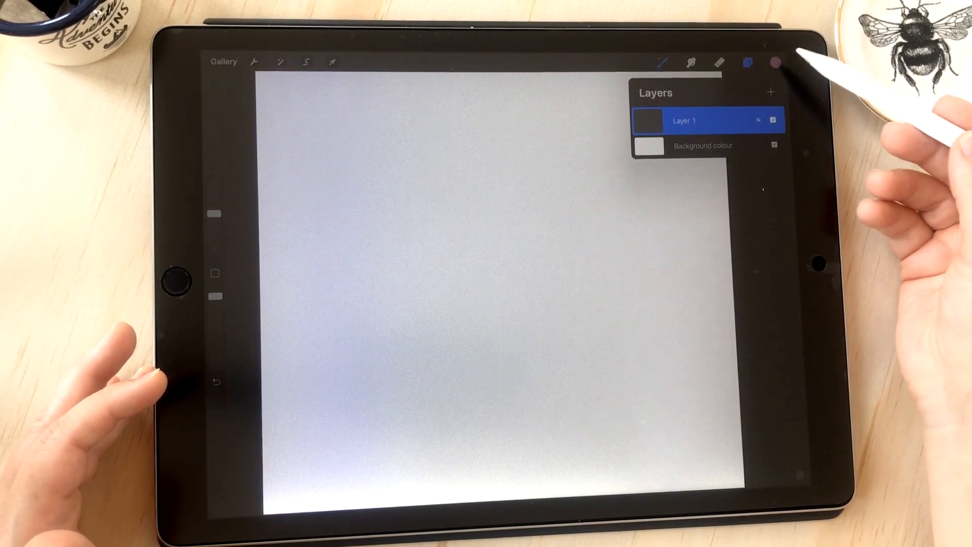
{"action": "left_click", "coordinate": [776, 61]}
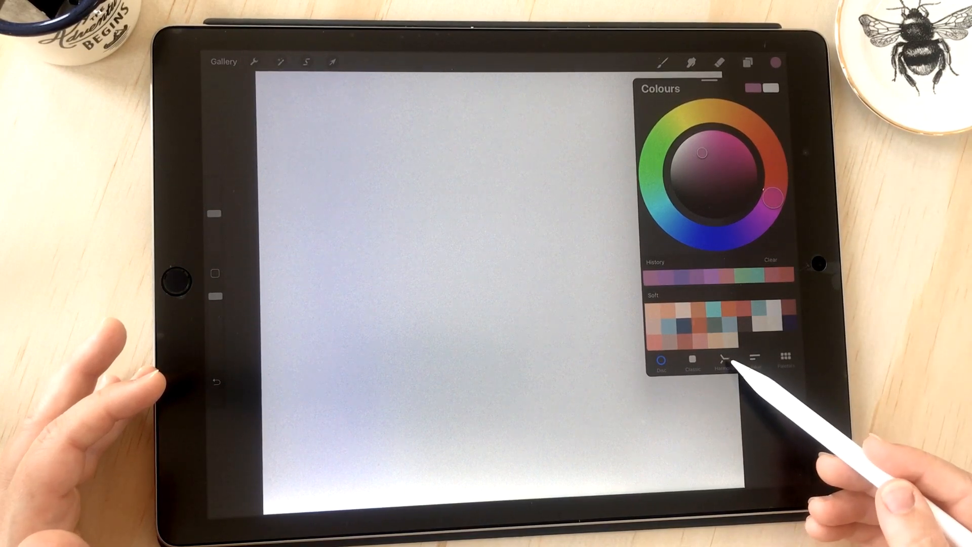
- In Harmony mode, set a green and purple complementary pair and fine-tune the green's brightness
{"action": "left_click", "coordinate": [723, 361]}
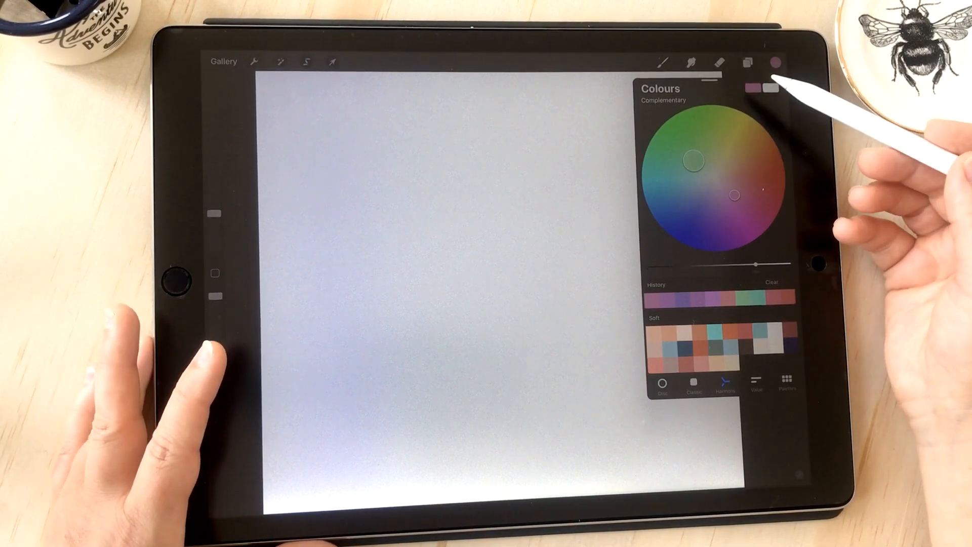
{"action": "left_click", "coordinate": [662, 100]}
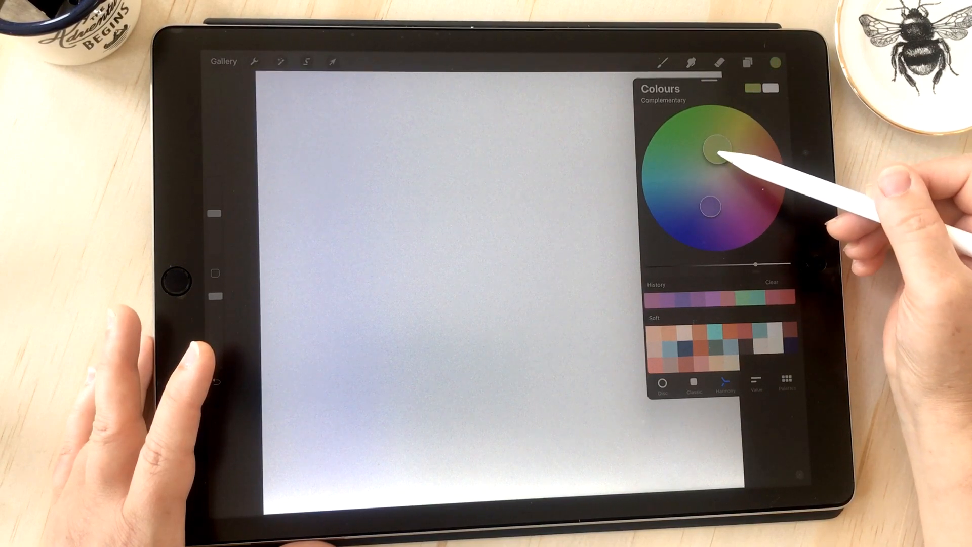
{"action": "left_click_drag", "start_coordinate": [717, 155], "coordinate": [707, 128]}
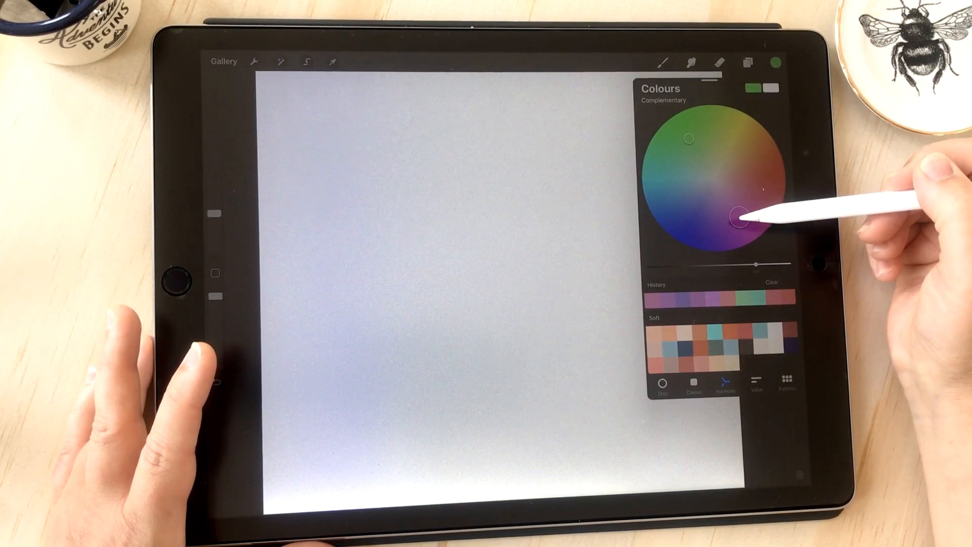
{"action": "left_click_drag", "start_coordinate": [738, 216], "coordinate": [689, 128]}
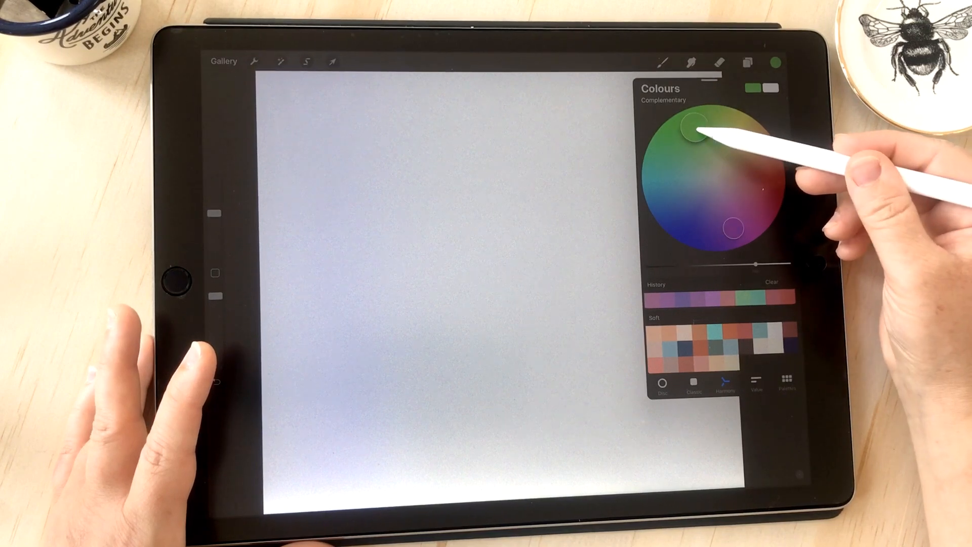
{"action": "left_click_drag", "start_coordinate": [689, 128], "coordinate": [695, 146]}
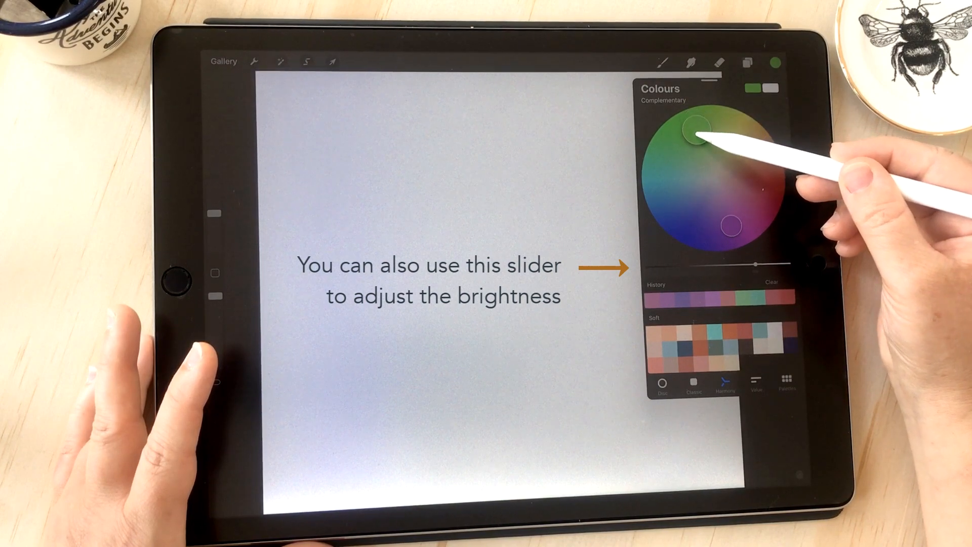
{"action": "left_click_drag", "start_coordinate": [700, 129], "coordinate": [700, 148]}
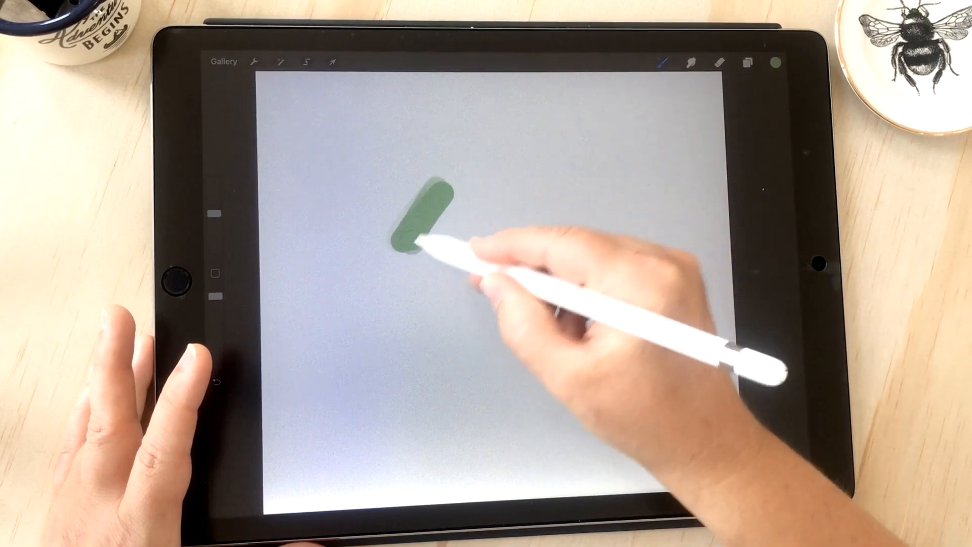
- Paint the complementary purple swatch, then clear Layer 1 from the Layers panel
{"action": "left_click", "coordinate": [776, 63]}
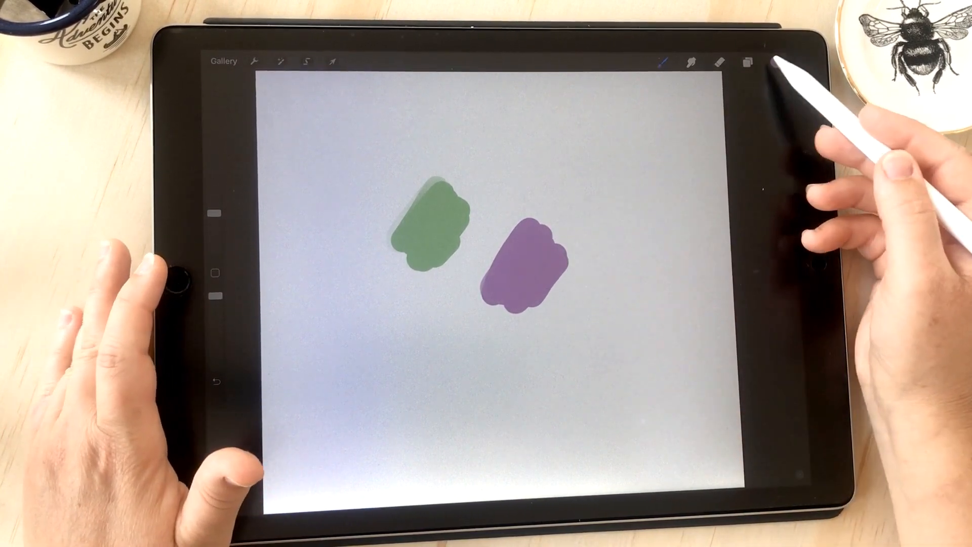
{"action": "left_click", "coordinate": [747, 62]}
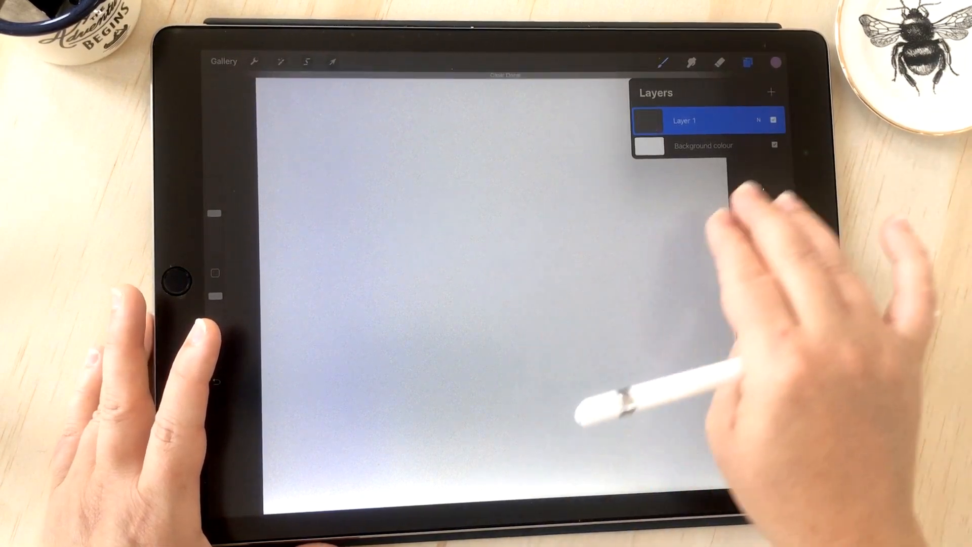
- Choose Split Complementary harmony, paint purple and green swatches, then clear the layer
{"action": "left_click", "coordinate": [776, 62]}
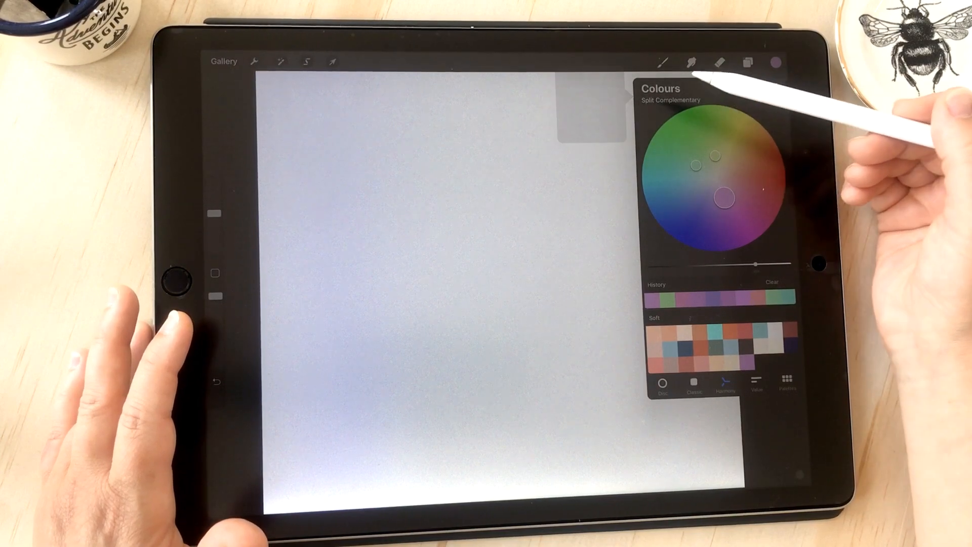
{"action": "left_click", "coordinate": [671, 101]}
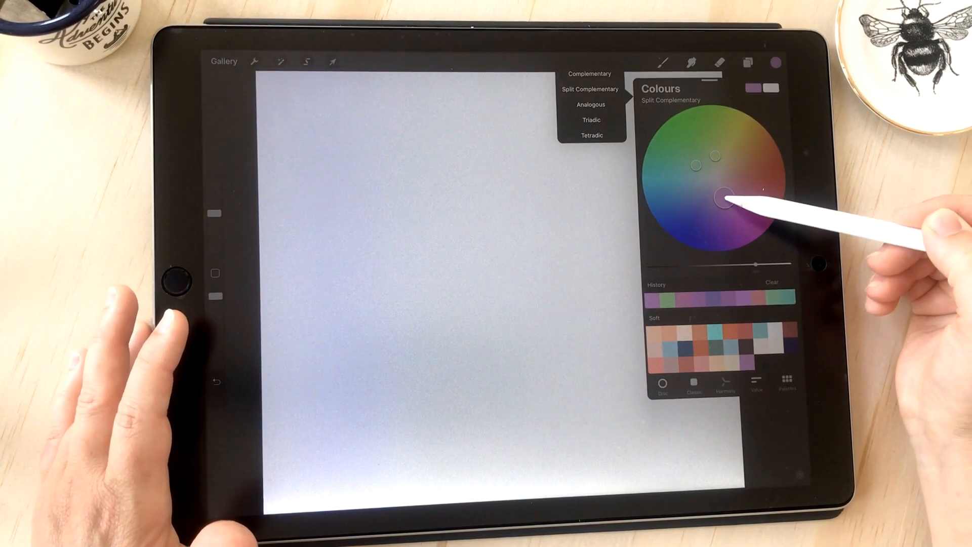
{"action": "left_click", "coordinate": [590, 89]}
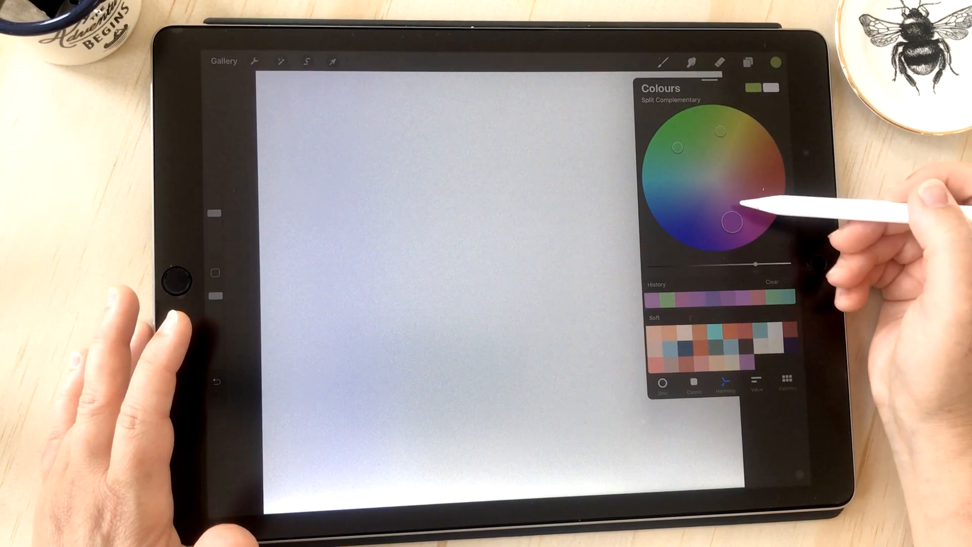
{"action": "left_click_drag", "start_coordinate": [731, 223], "coordinate": [722, 214]}
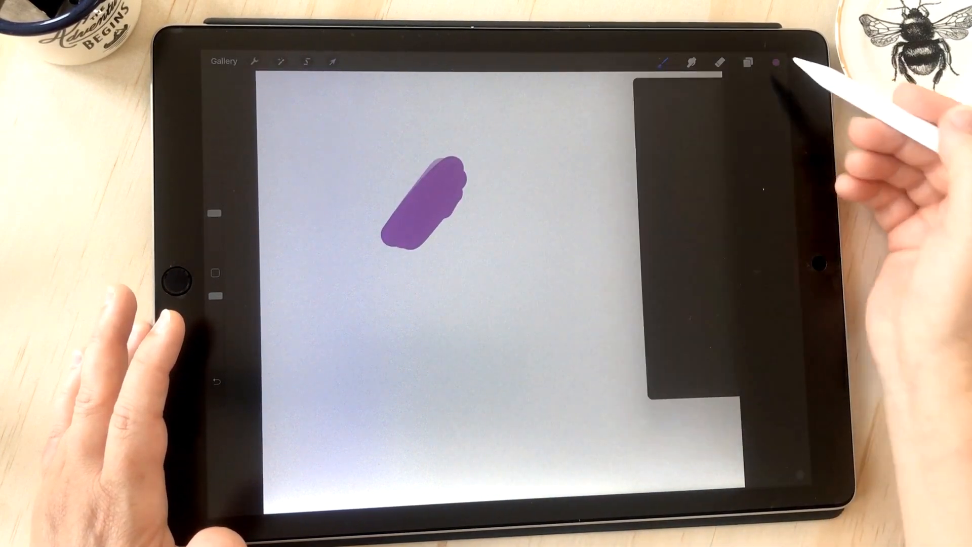
{"action": "left_click_drag", "start_coordinate": [491, 292], "coordinate": [534, 193]}
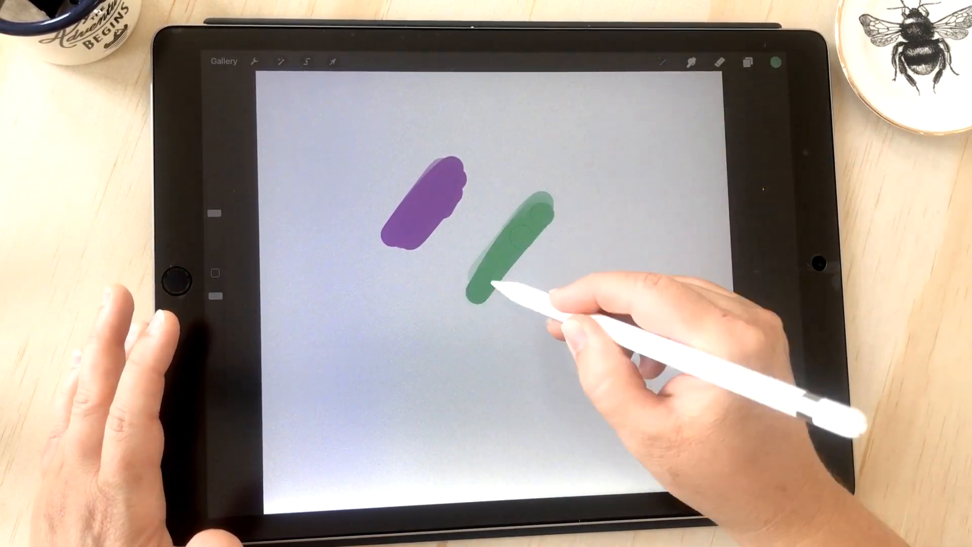
{"action": "left_click", "coordinate": [776, 62]}
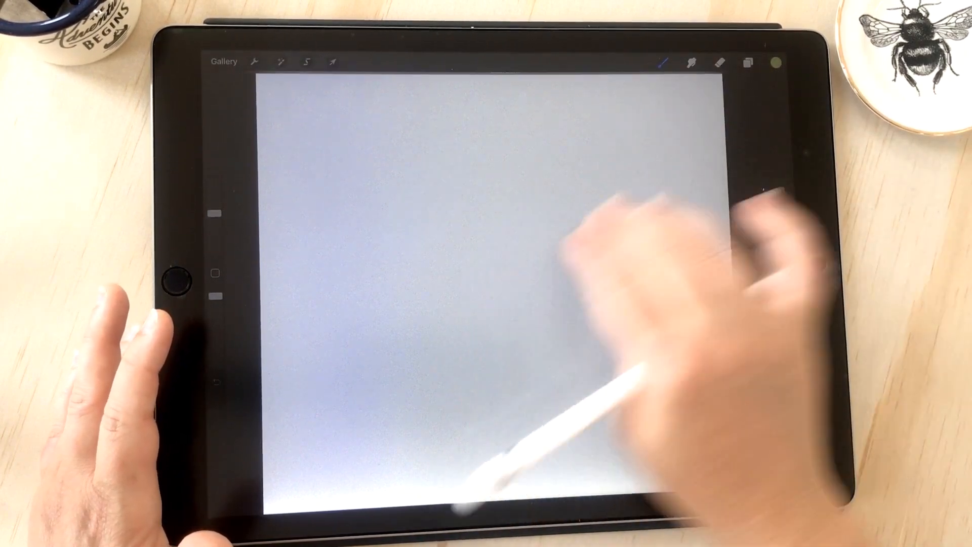
- Paint teal and deep blue harmony swatches side by side, then clear the layer
{"action": "left_click", "coordinate": [777, 62]}
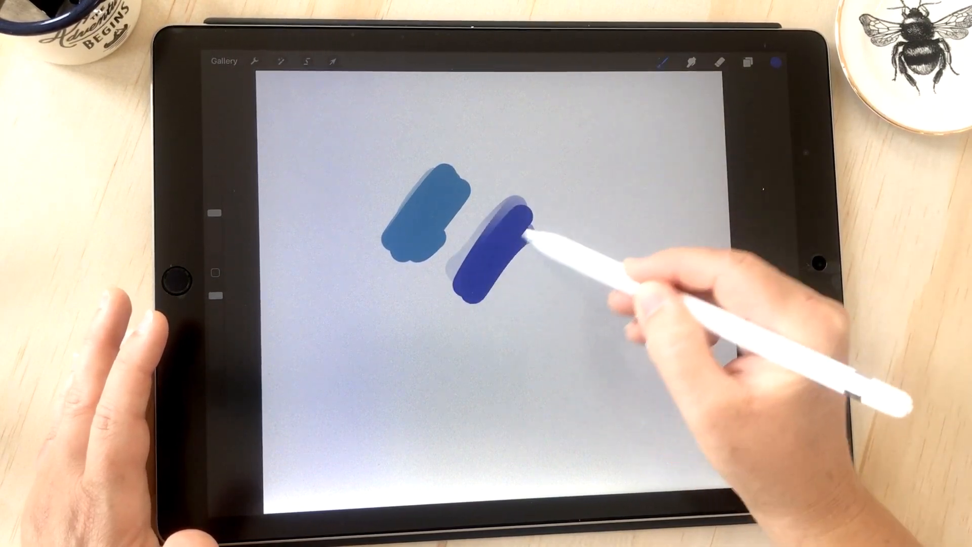
{"action": "left_click", "coordinate": [777, 61]}
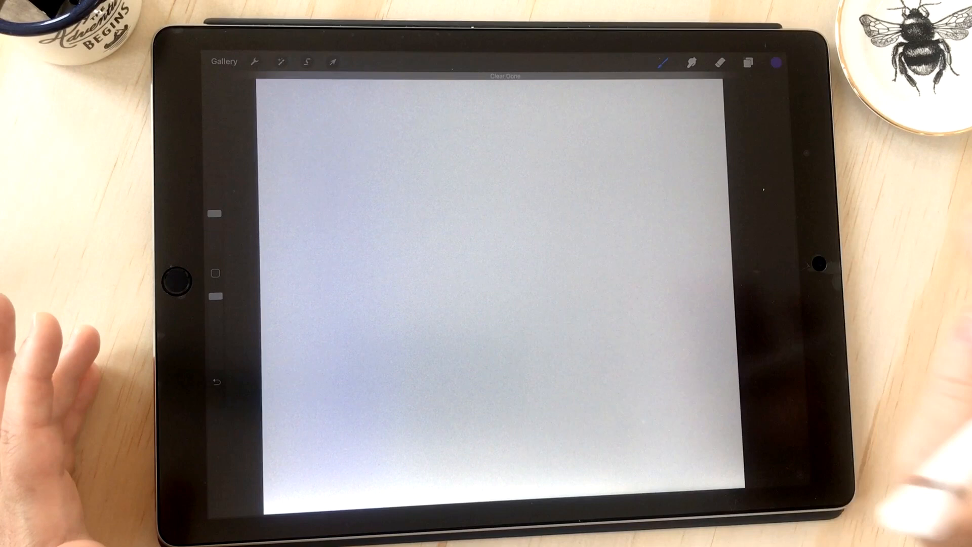
- Choose Triadic harmony, paint green, brown and purple swatches, then clear the layer
{"action": "left_click", "coordinate": [776, 61]}
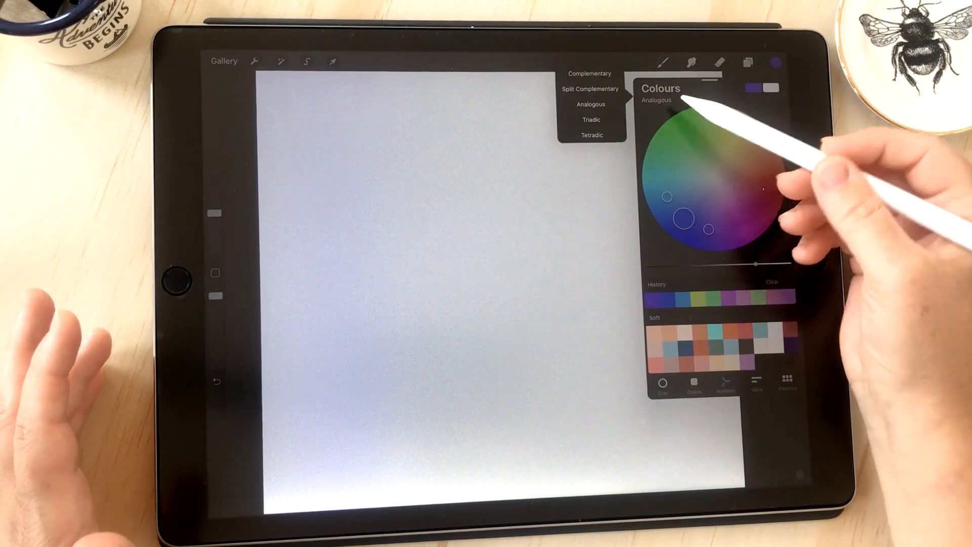
{"action": "left_click", "coordinate": [591, 119]}
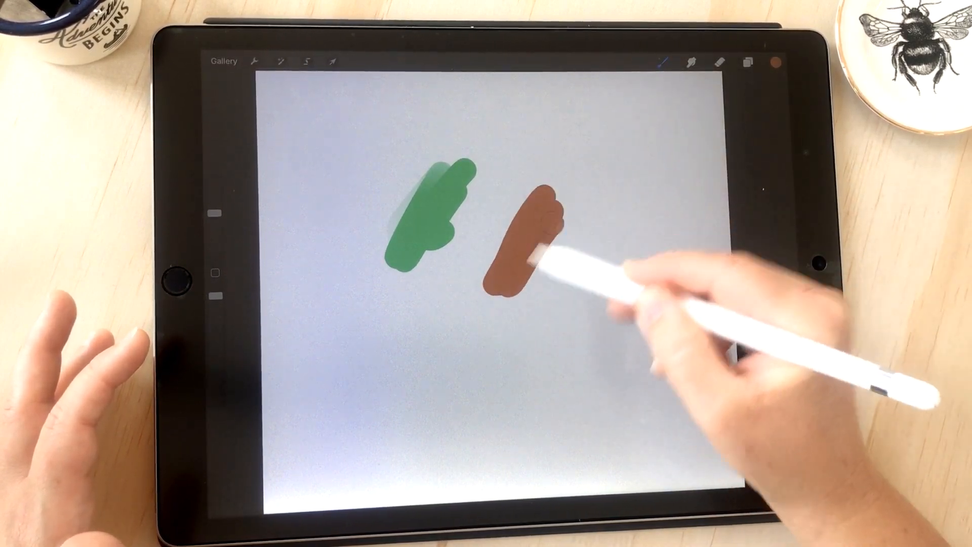
{"action": "left_click", "coordinate": [773, 61]}
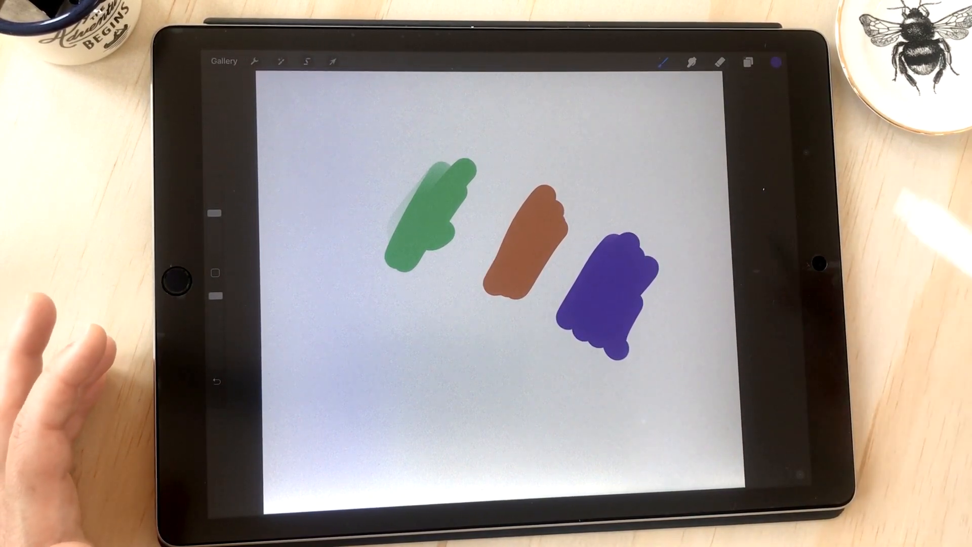
{"action": "left_click", "coordinate": [775, 62]}
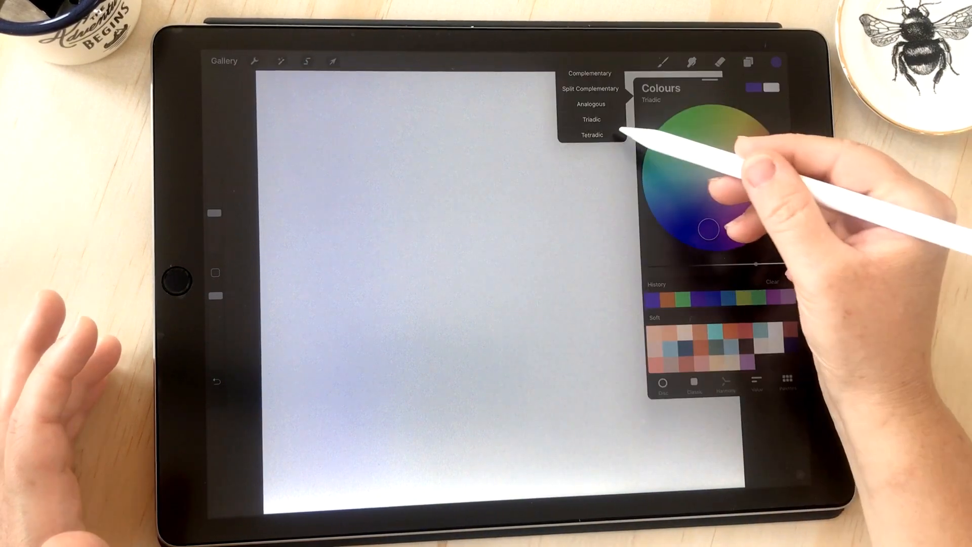
- Choose Tetradic harmony and paint blue, green, brown and purple swatches in a diagonal row
{"action": "left_click", "coordinate": [590, 135]}
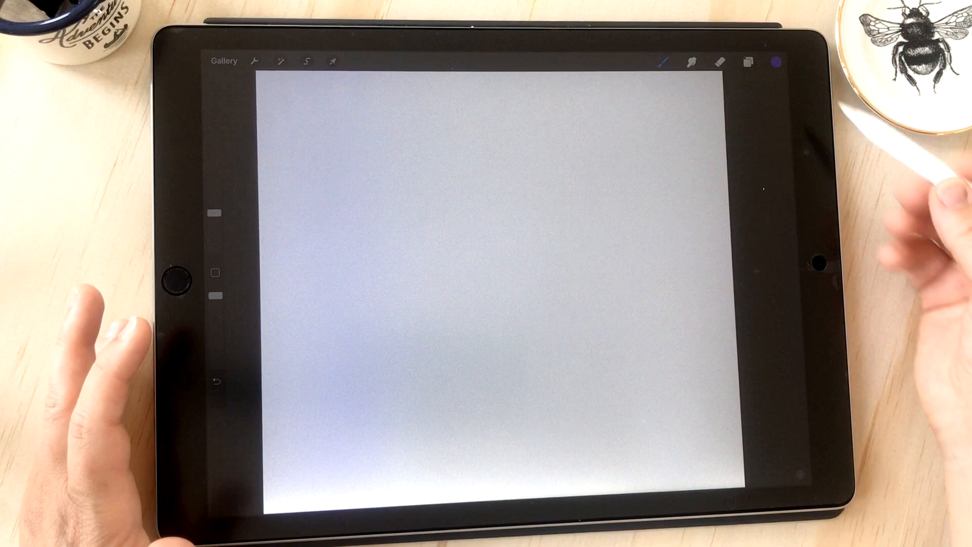
{"action": "left_click", "coordinate": [776, 62]}
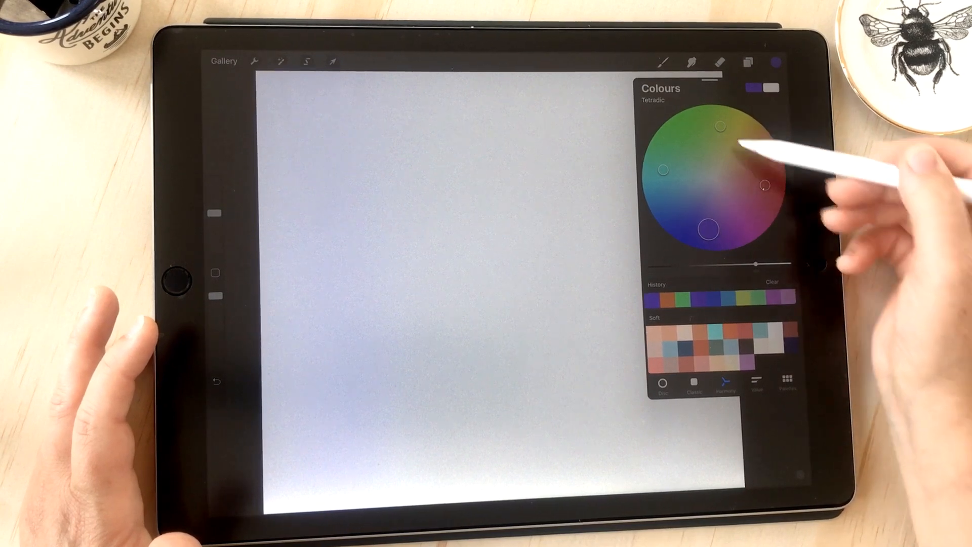
{"action": "left_click", "coordinate": [708, 228]}
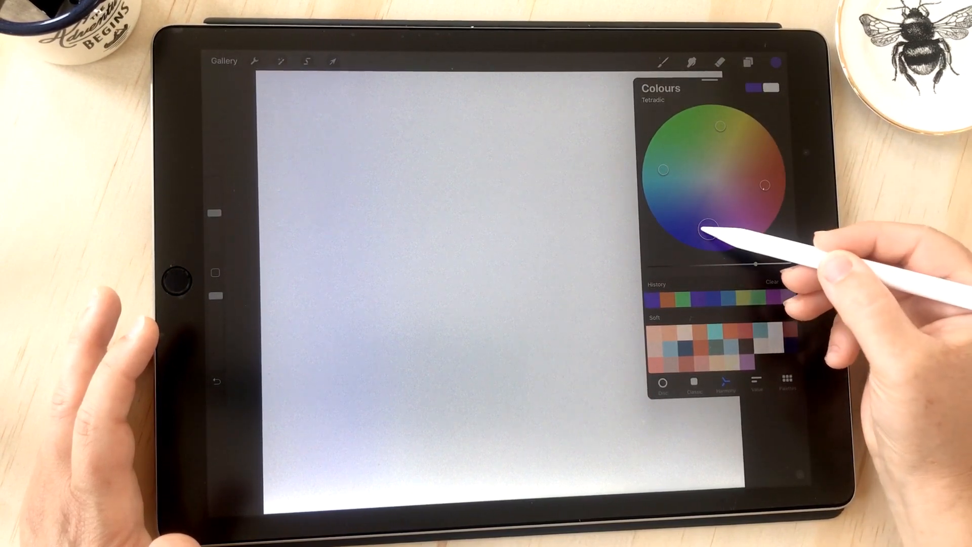
{"action": "left_click_drag", "start_coordinate": [704, 233], "coordinate": [664, 199]}
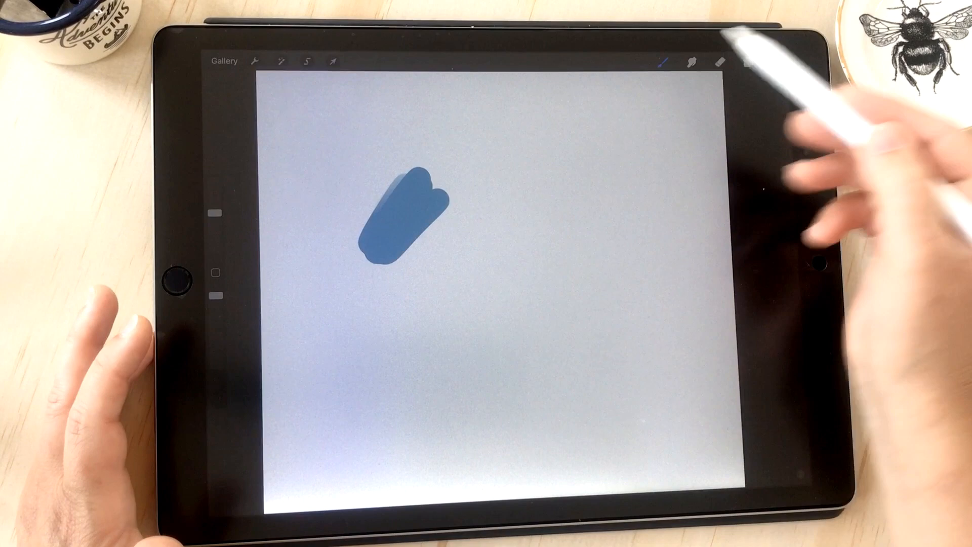
{"action": "left_click", "coordinate": [777, 62]}
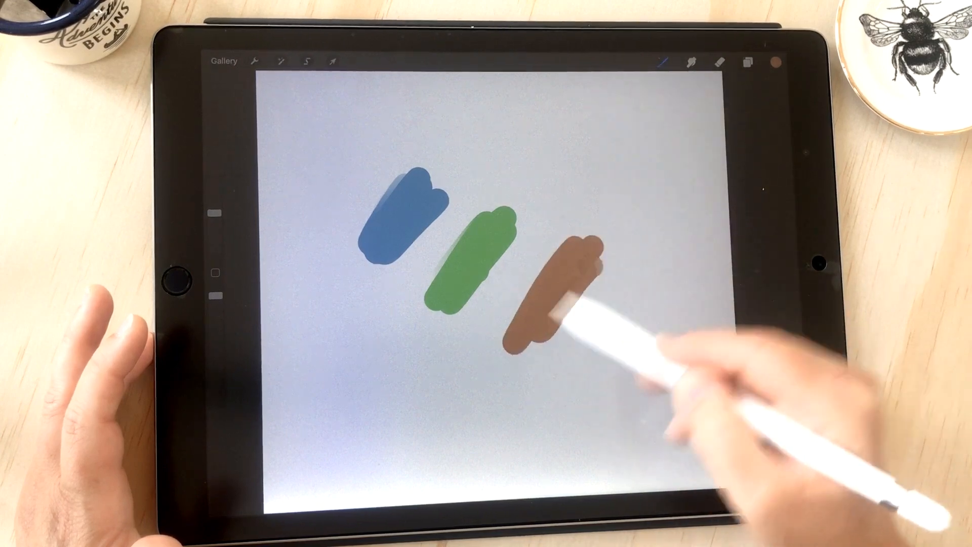
{"action": "left_click", "coordinate": [777, 62]}
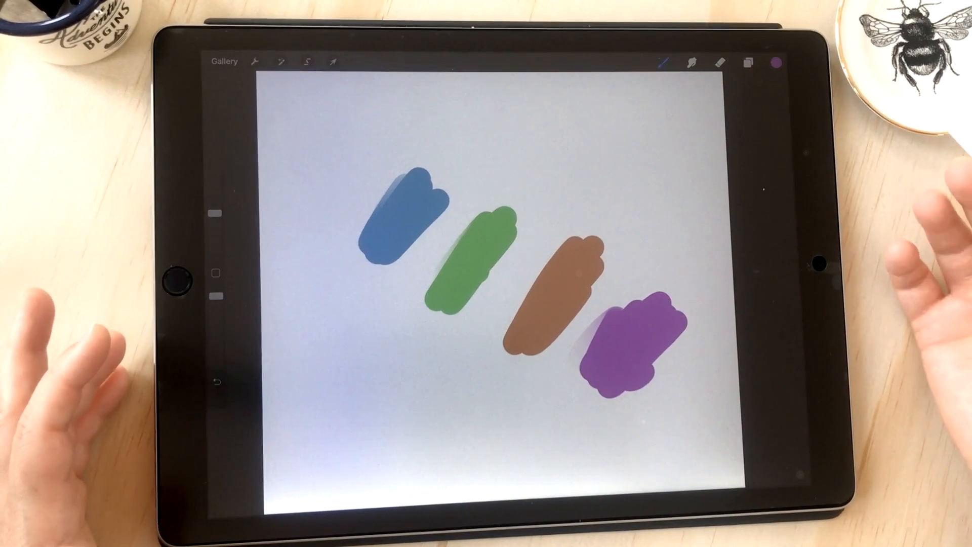
{"action": "left_click", "coordinate": [776, 62]}
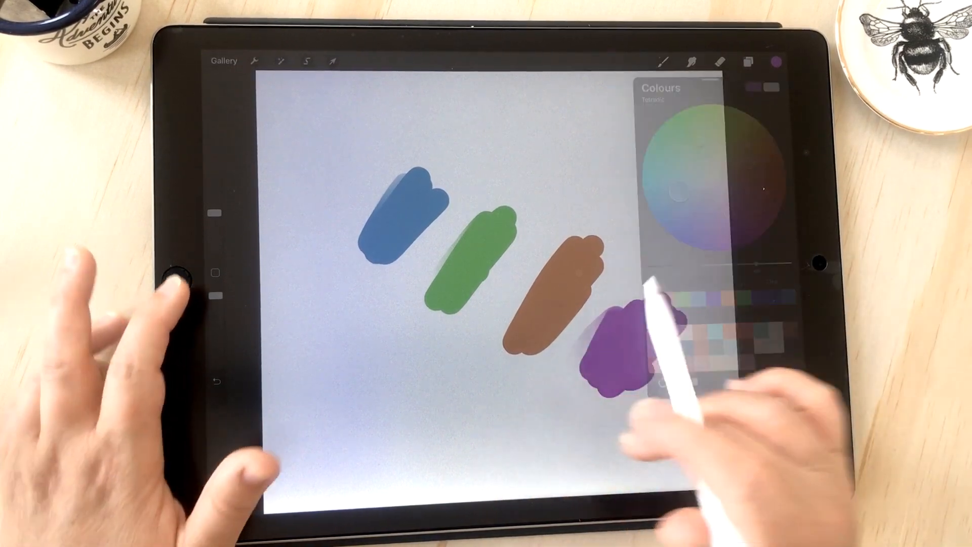
- Pick a harmony colour and browse the saved Palettes list
{"action": "left_click", "coordinate": [748, 61]}
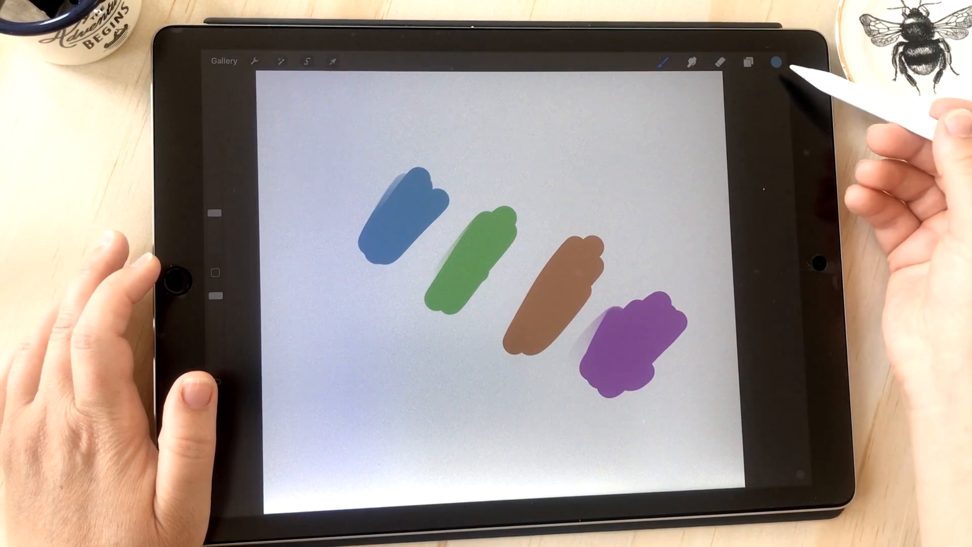
{"action": "left_click", "coordinate": [777, 62]}
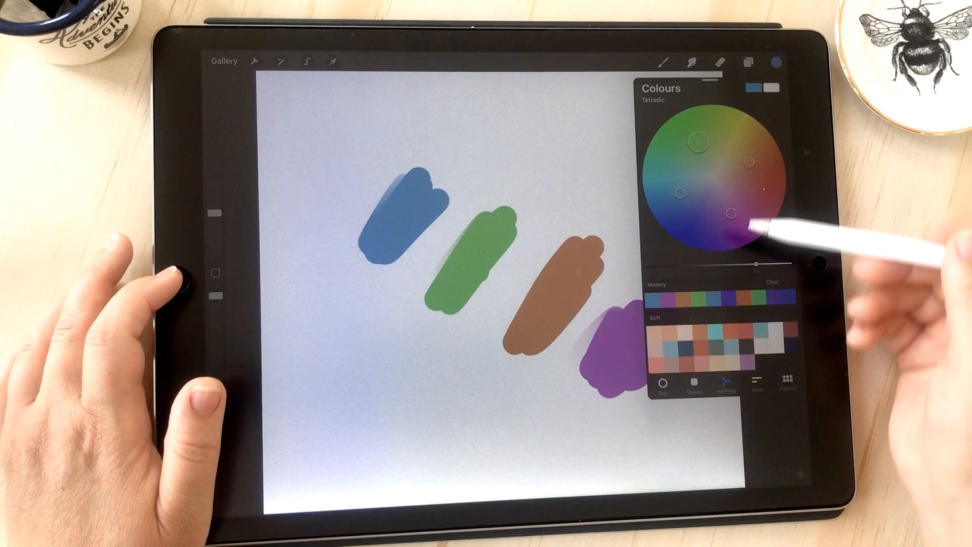
{"action": "left_click", "coordinate": [791, 466]}
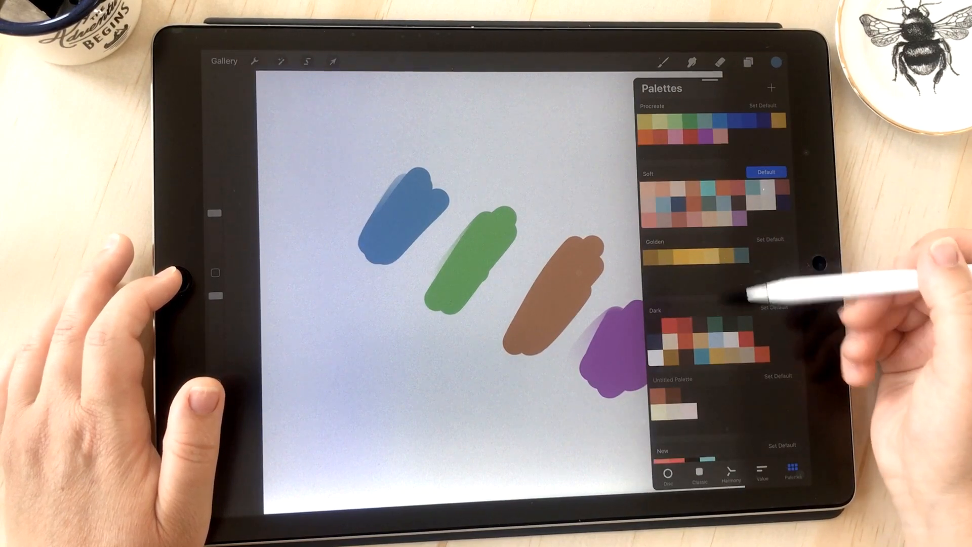
{"action": "scroll", "scroll_direction": "down", "scroll_amount": 3}
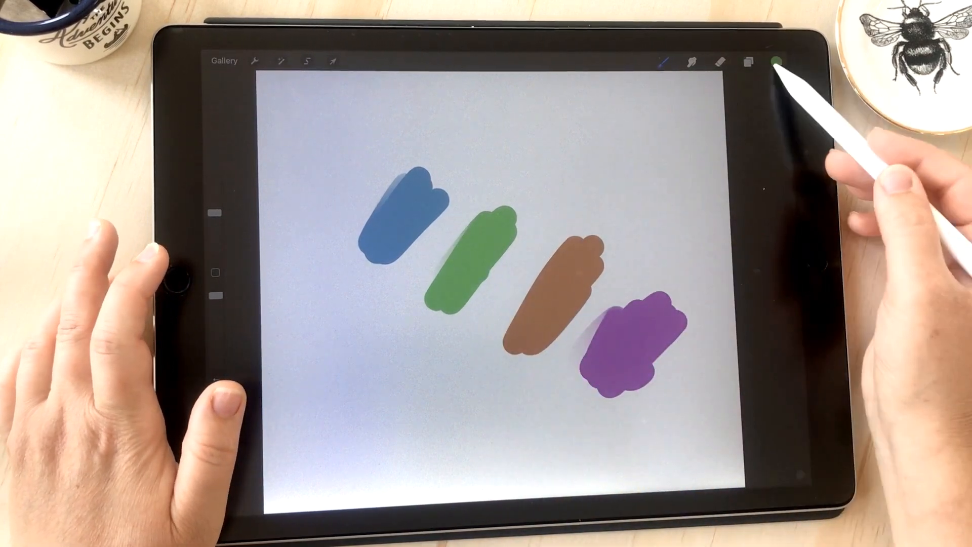
- Save blue, green and purple colours into the Untitled Palette, leaving purple active
{"action": "left_click", "coordinate": [776, 62]}
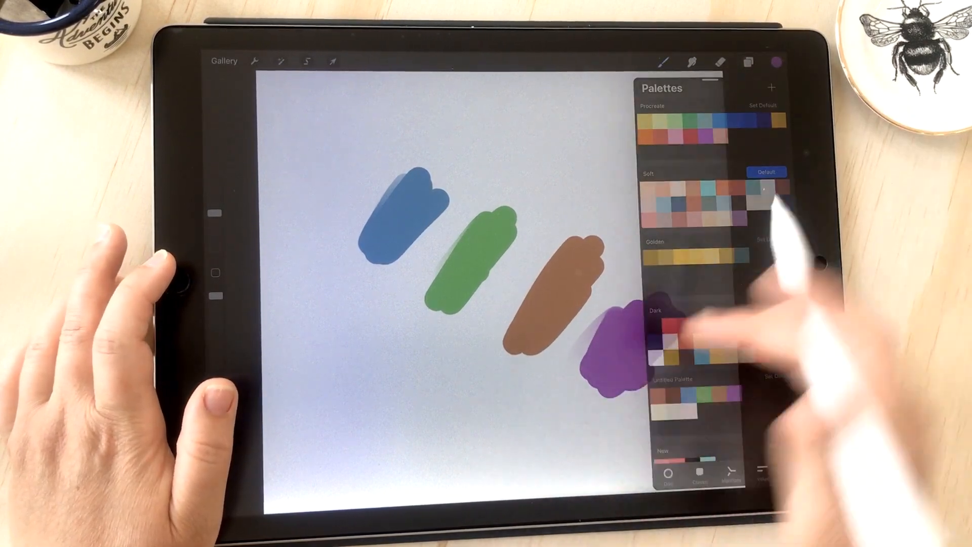
{"action": "left_click", "coordinate": [748, 62]}
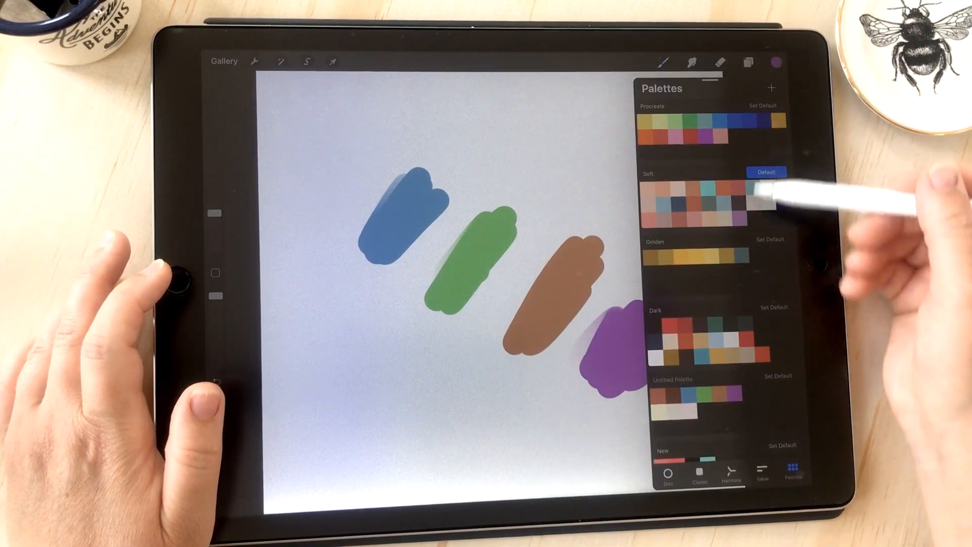
{"action": "left_click", "coordinate": [776, 62]}
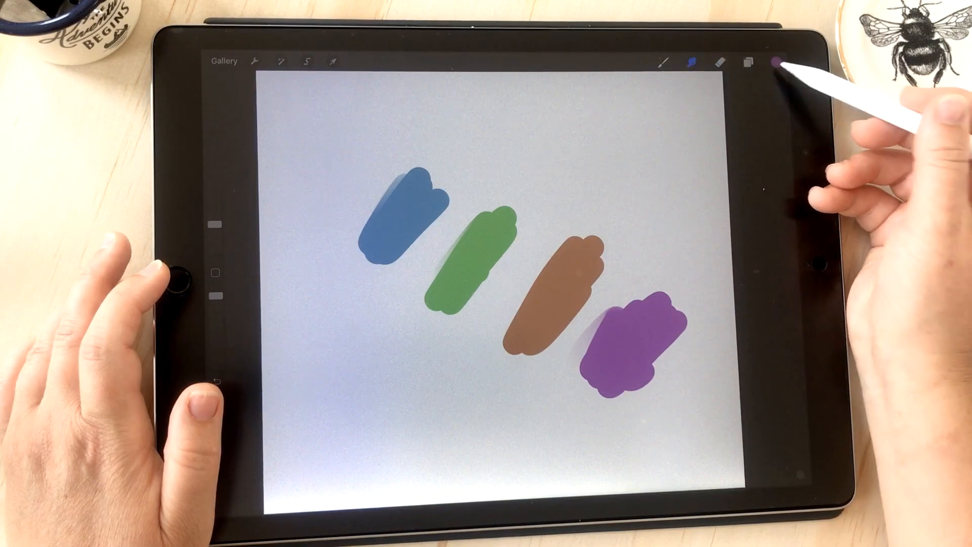
{"action": "left_click", "coordinate": [777, 61]}
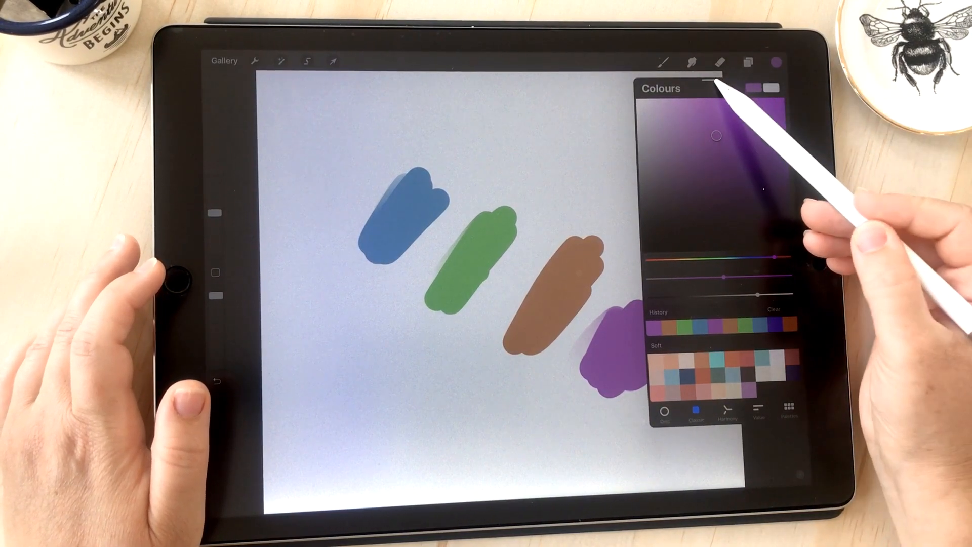
{"action": "left_click_drag", "start_coordinate": [713, 87], "coordinate": [348, 285]}
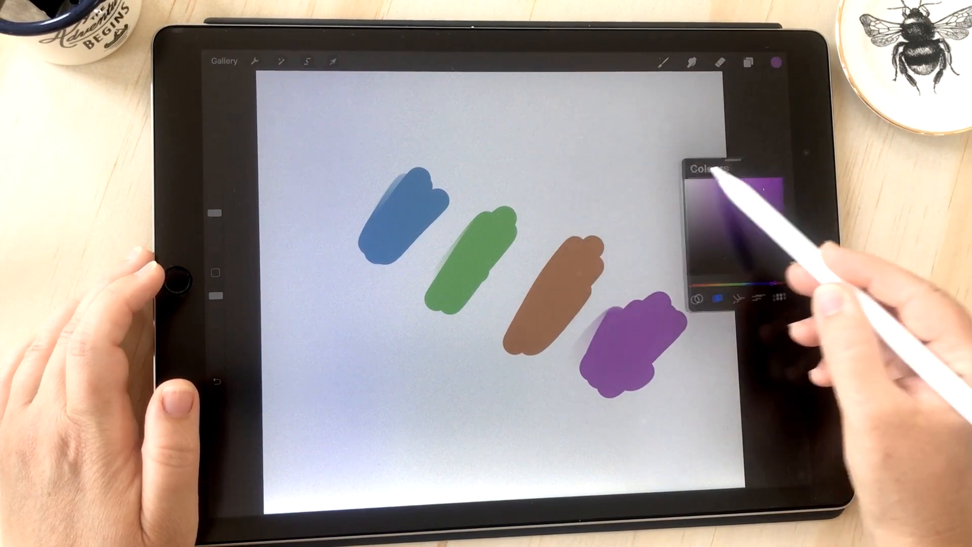
{"action": "left_click_drag", "start_coordinate": [728, 166], "coordinate": [289, 341]}
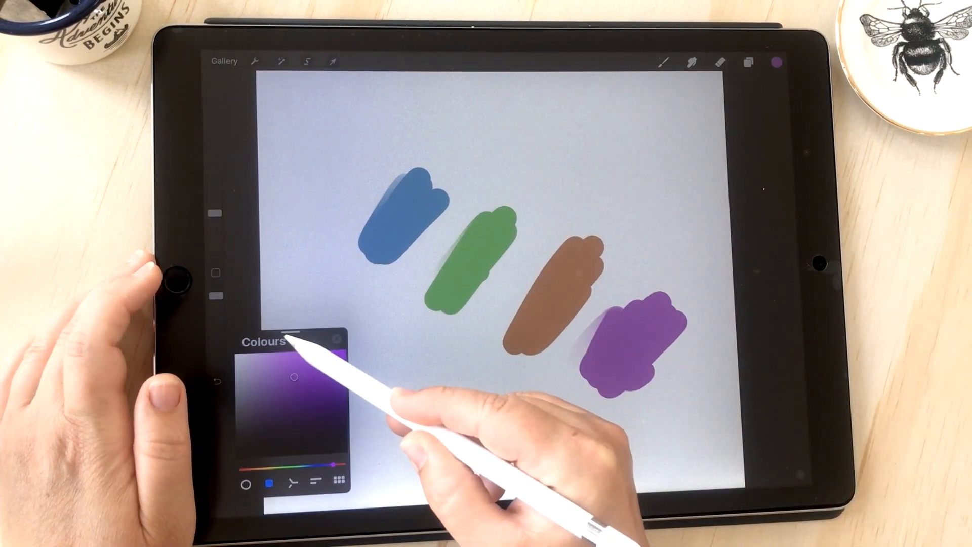
{"action": "left_click", "coordinate": [336, 482]}
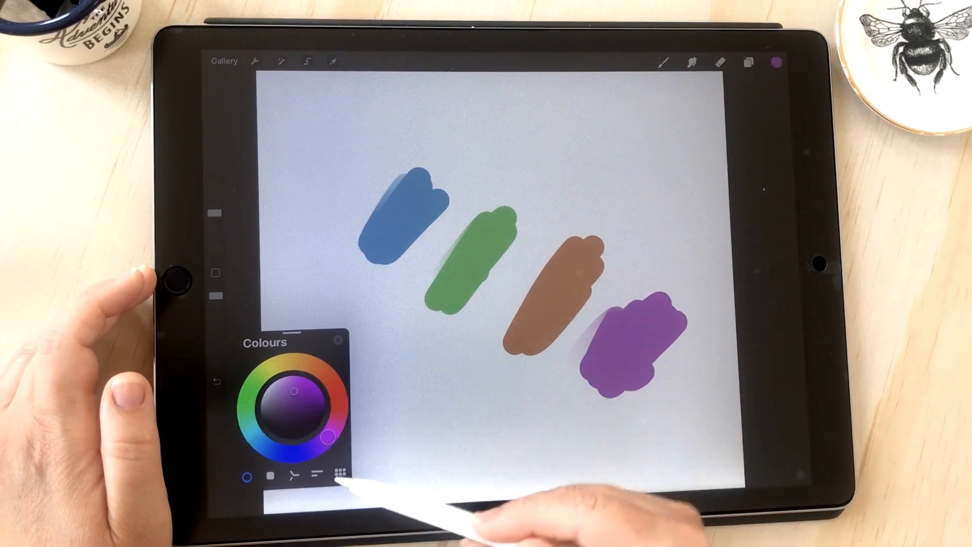
{"action": "left_click", "coordinate": [338, 481]}
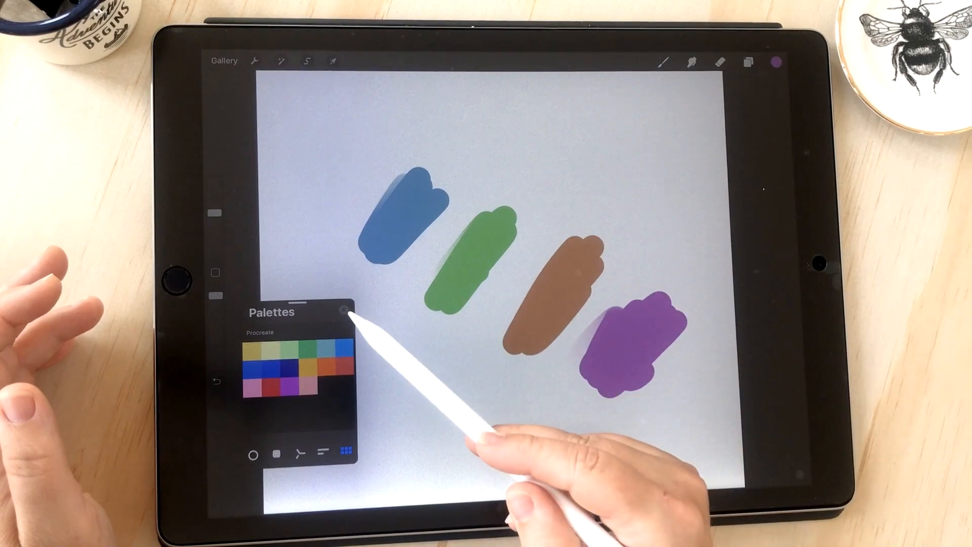
{"action": "left_click", "coordinate": [347, 309]}
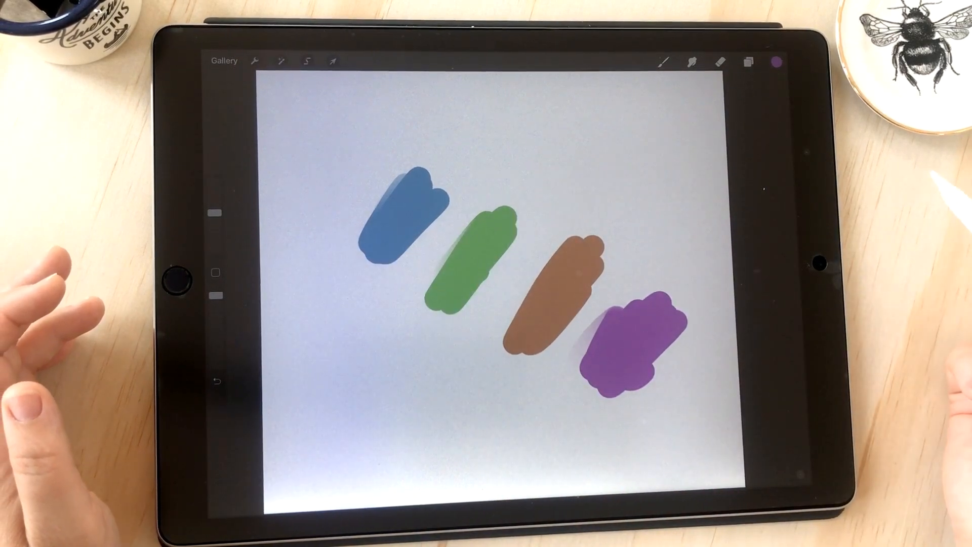
{"action": "left_click", "coordinate": [664, 62]}
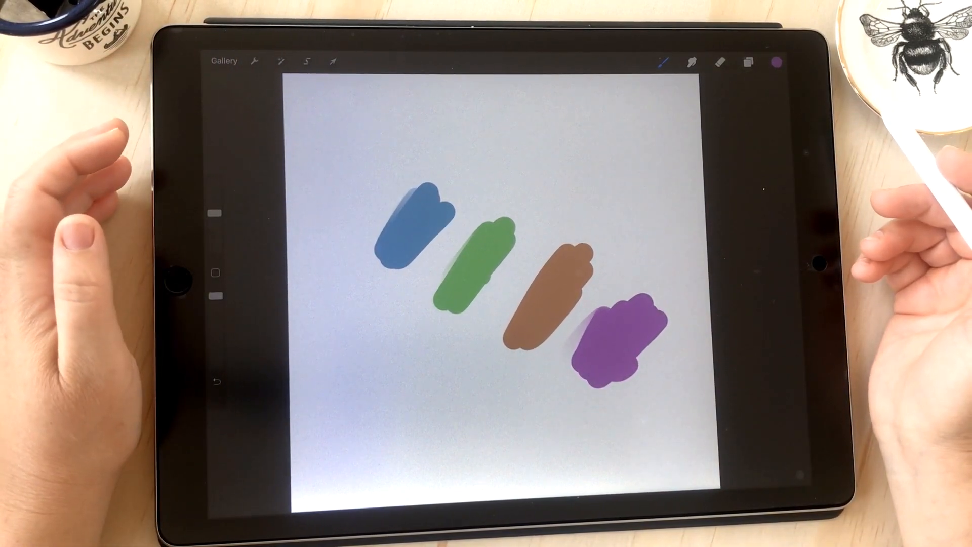
- Return to the gallery and start a custom 3000 × 3000 px canvas from the New canvas menu
{"action": "left_click", "coordinate": [223, 62]}
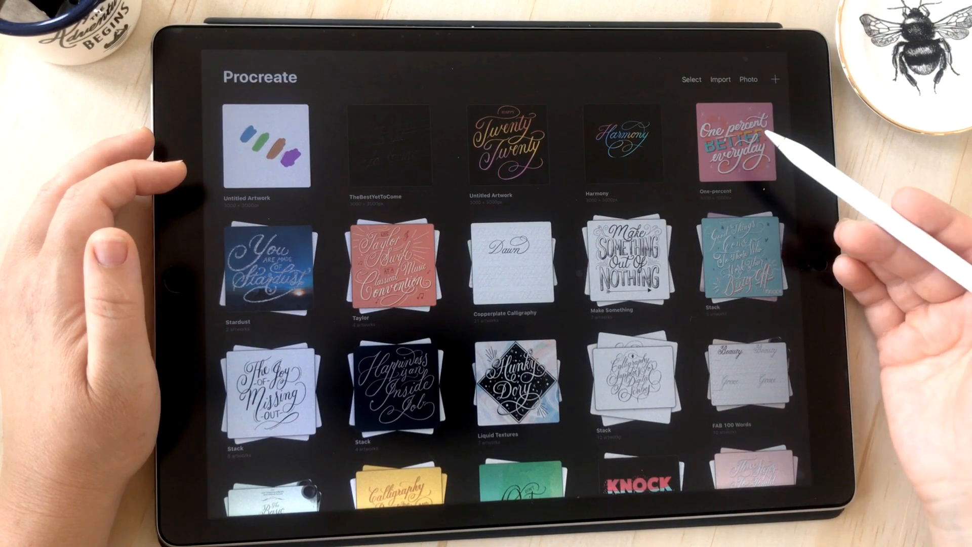
{"action": "left_click", "coordinate": [775, 79]}
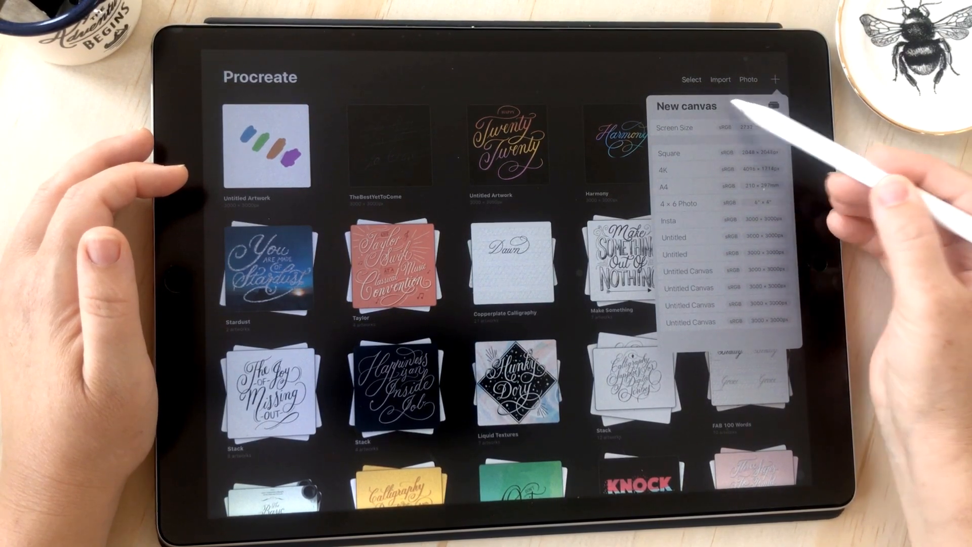
{"action": "left_click", "coordinate": [775, 102]}
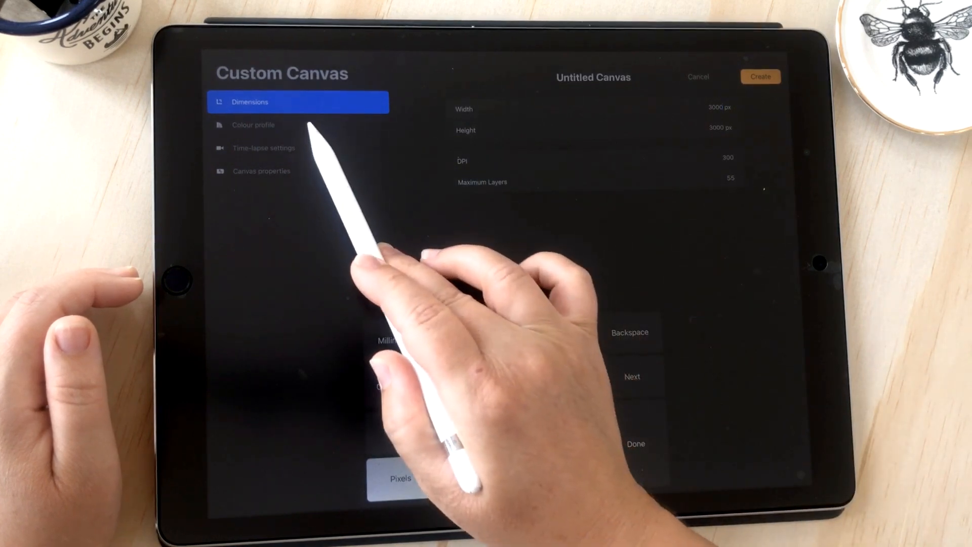
- Review RGB and CMYK profiles, keep Generic CMYK Profile and create the new canvas
{"action": "left_click", "coordinate": [253, 124]}
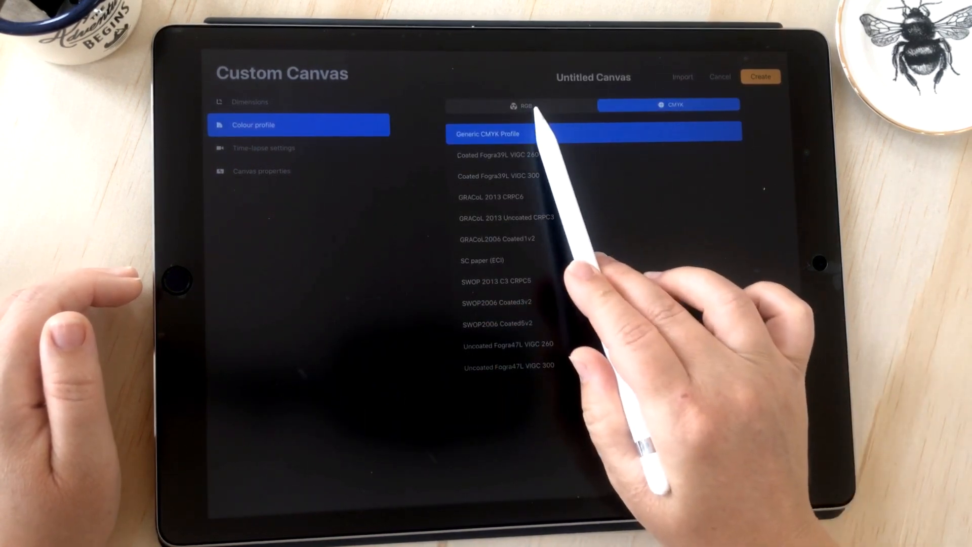
{"action": "left_click", "coordinate": [519, 105]}
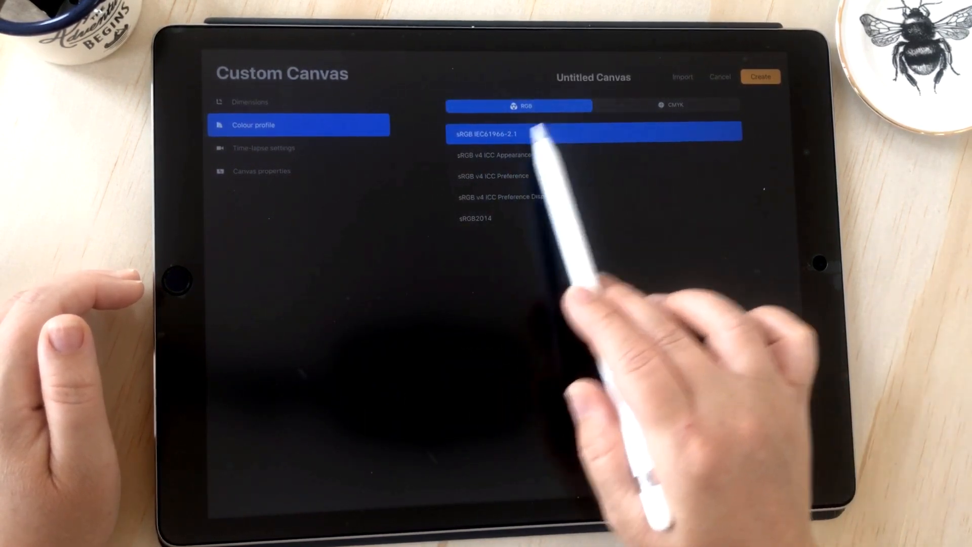
{"action": "left_click", "coordinate": [669, 104]}
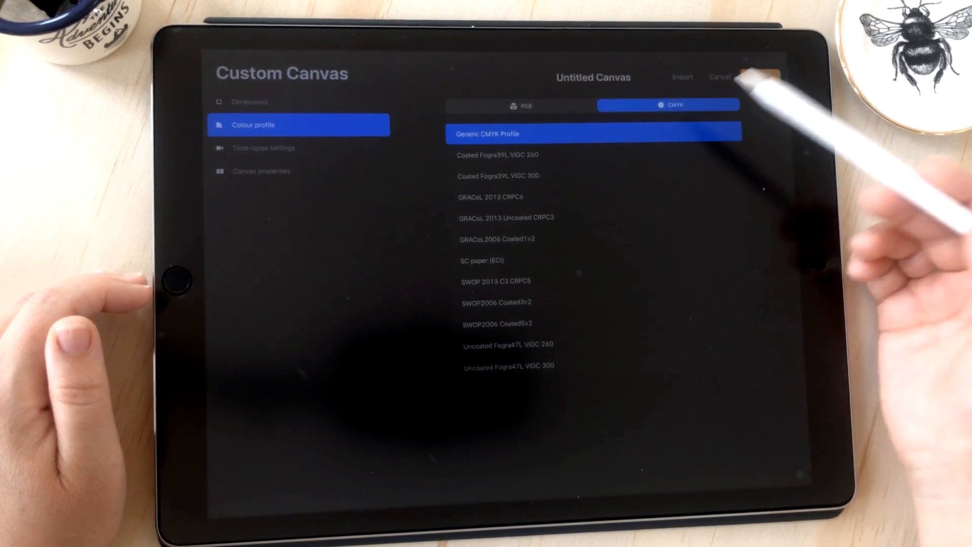
{"action": "left_click", "coordinate": [721, 77]}
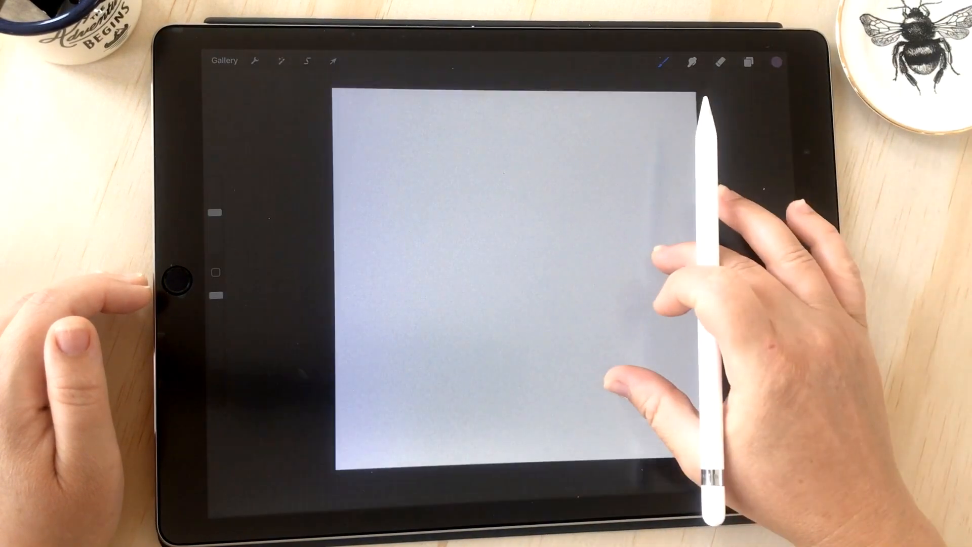
- Paint a purple brush stroke near the centre of the new CMYK canvas
{"action": "left_click", "coordinate": [490, 226]}
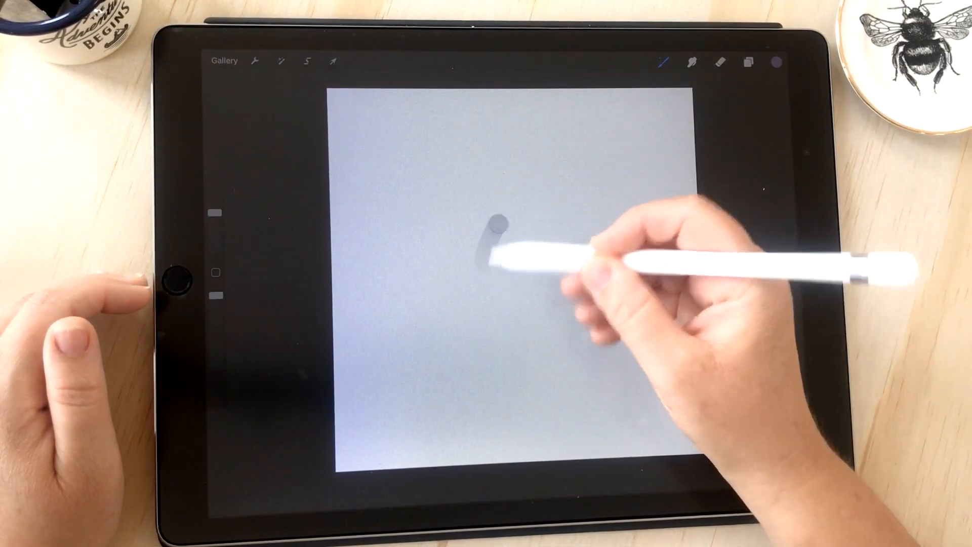
{"action": "left_click_drag", "start_coordinate": [490, 223], "coordinate": [564, 280]}
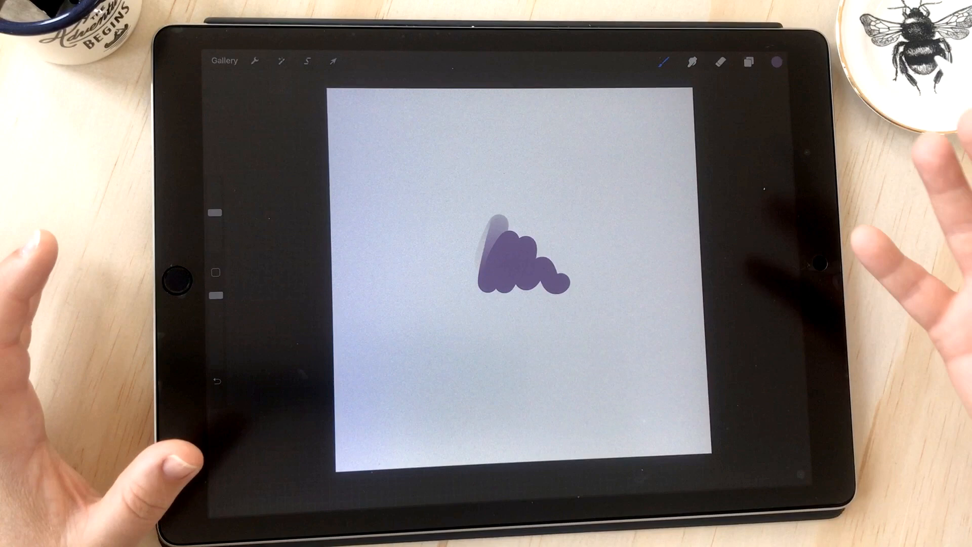